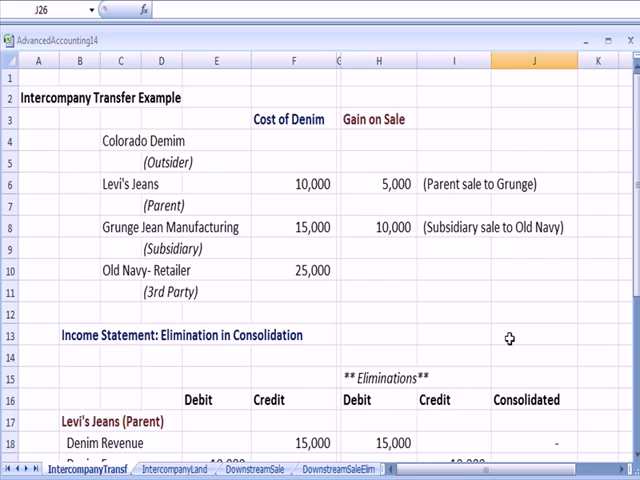
mouse_move(232, 152)
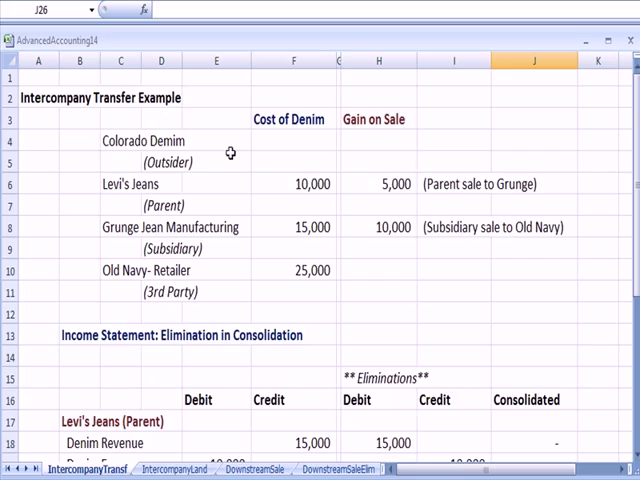
mouse_move(172, 162)
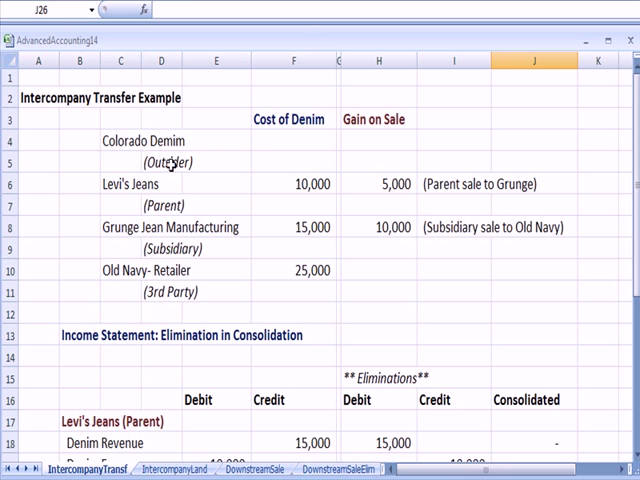
Step: Review Levi's (parent) 10,000 and Grunge (subsidiary) 15,000 denim costs, the 5,000 gain and parent-sale note
click(296, 184)
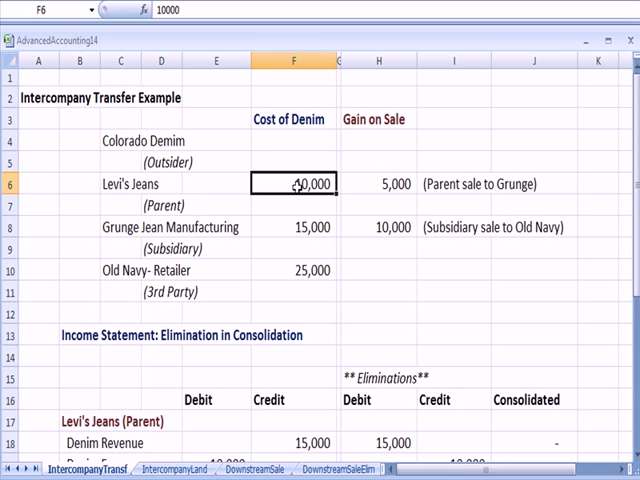
click(164, 204)
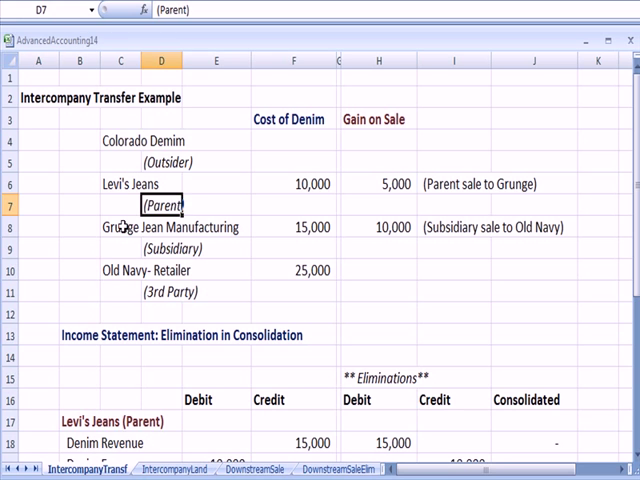
click(120, 228)
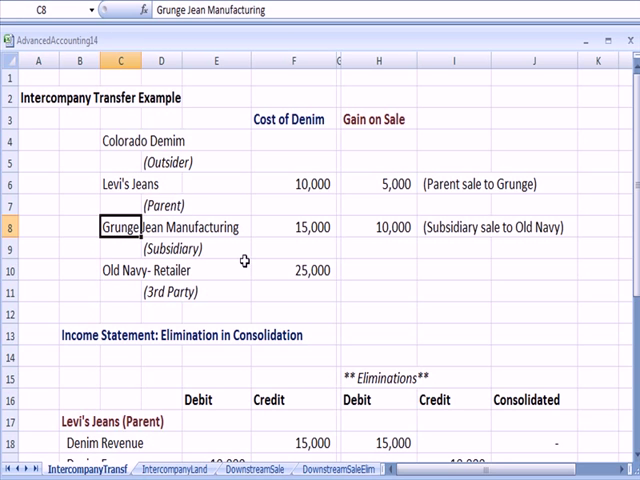
click(164, 250)
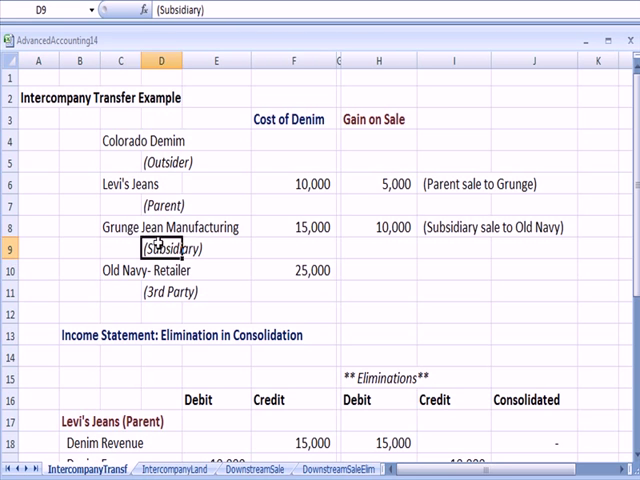
click(296, 228)
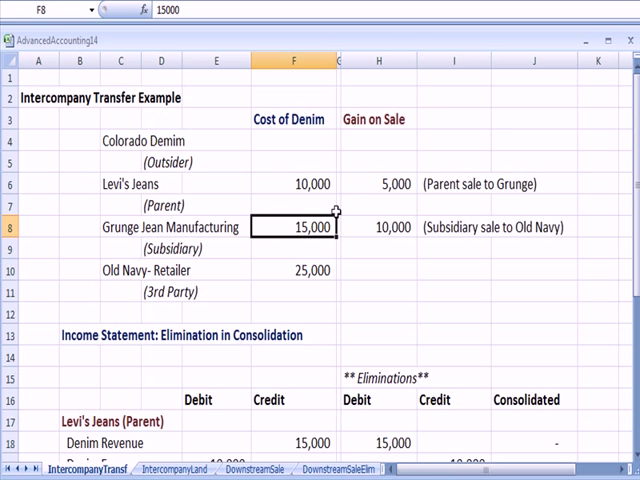
click(382, 184)
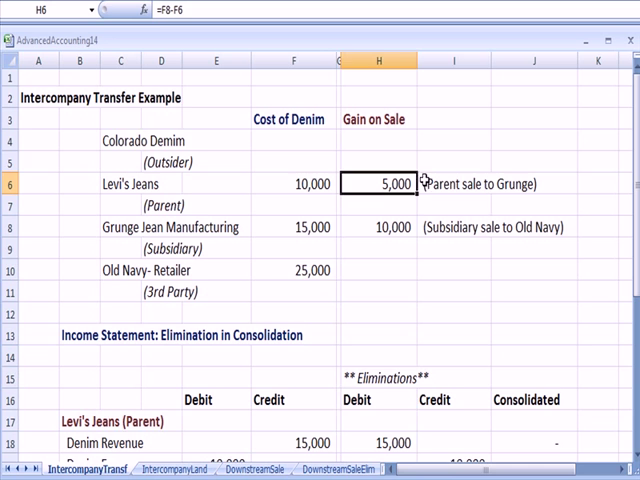
click(460, 184)
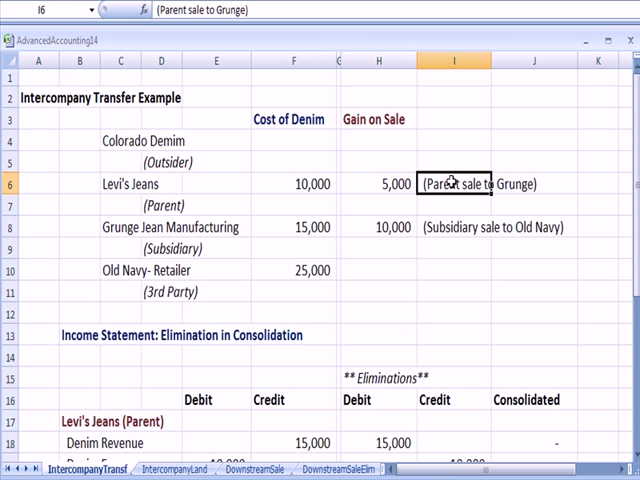
mouse_move(92, 176)
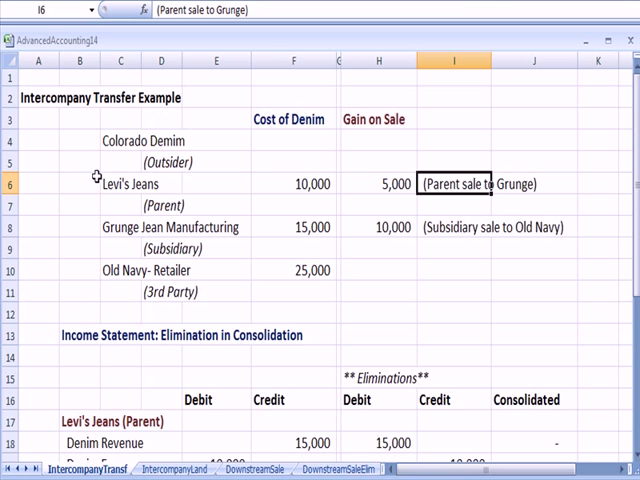
Step: Review Old Navy's 25,000 cost and the subsidiary-sale note, comparing with Grunge's 15,000 and Levi's 10,000
click(120, 228)
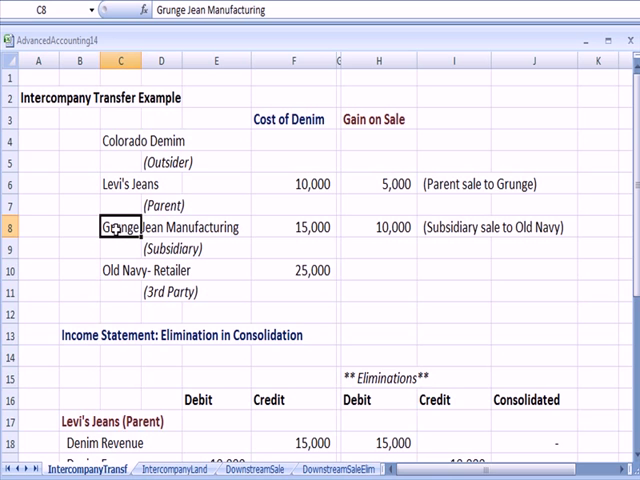
click(118, 270)
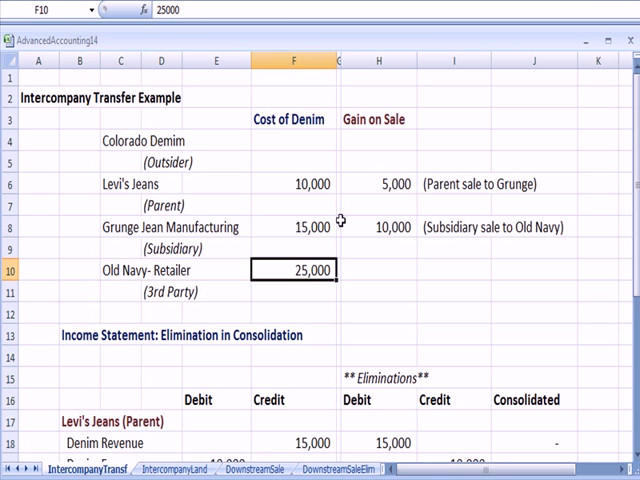
click(470, 228)
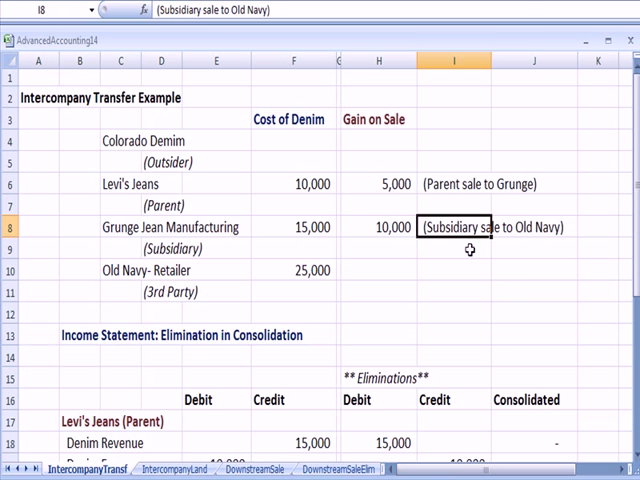
mouse_move(518, 288)
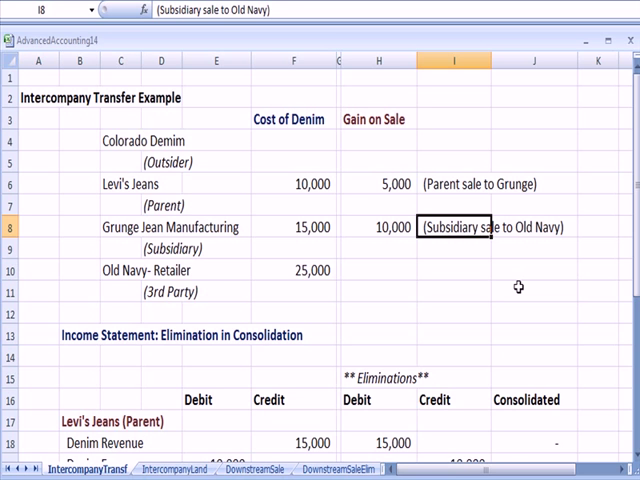
mouse_move(288, 116)
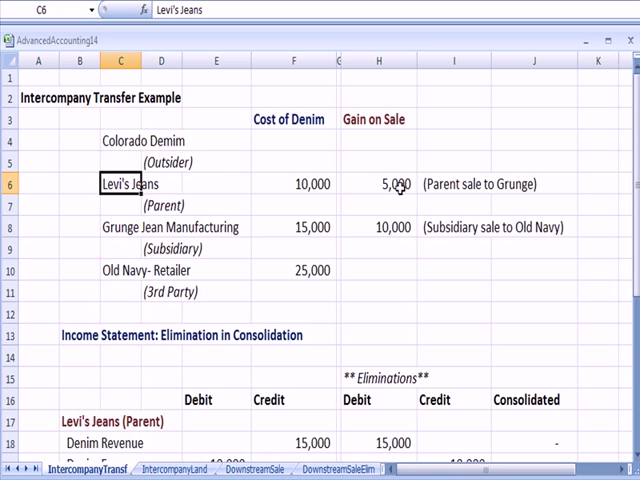
click(296, 228)
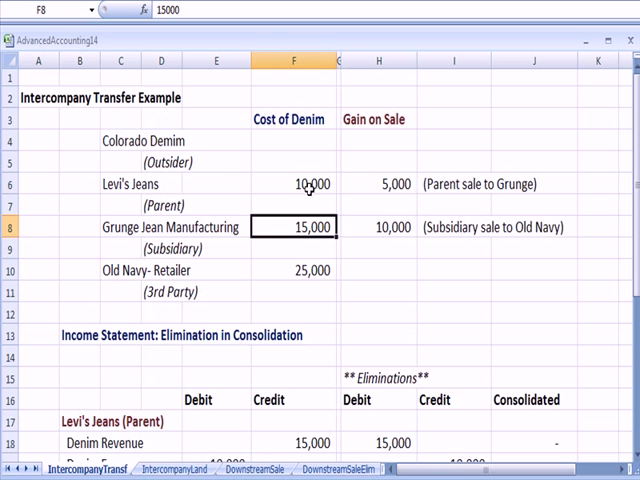
click(298, 184)
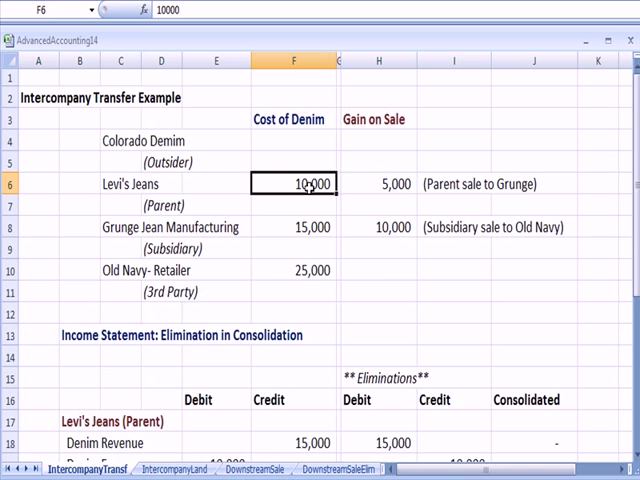
click(118, 228)
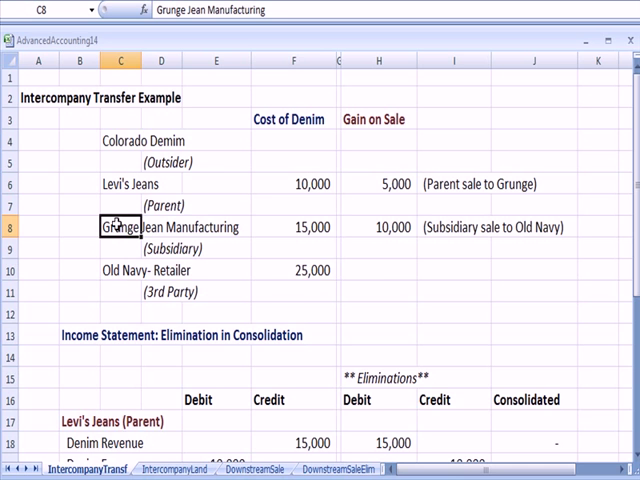
click(296, 270)
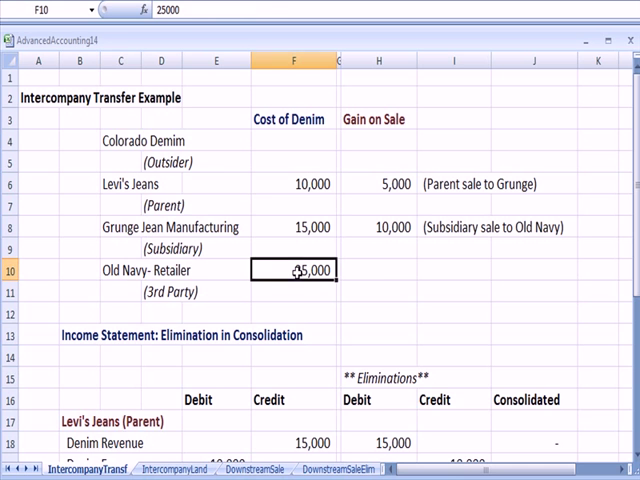
click(296, 228)
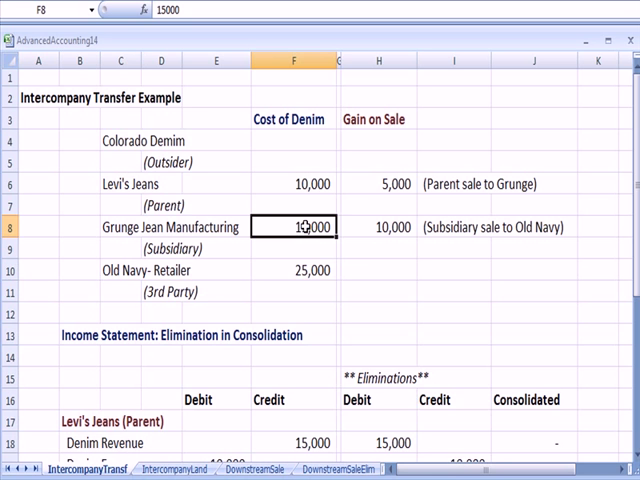
scroll(down, 3)
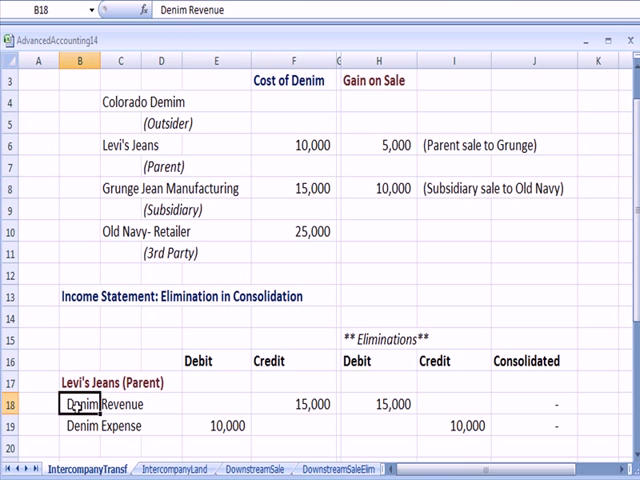
Step: Trace the 10,000 Denim Expense debit back to Levi's cost from outside supplier Colorado Demim
click(300, 188)
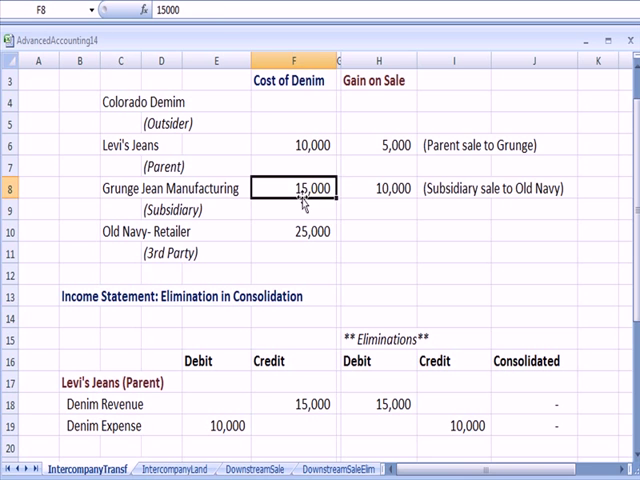
click(296, 404)
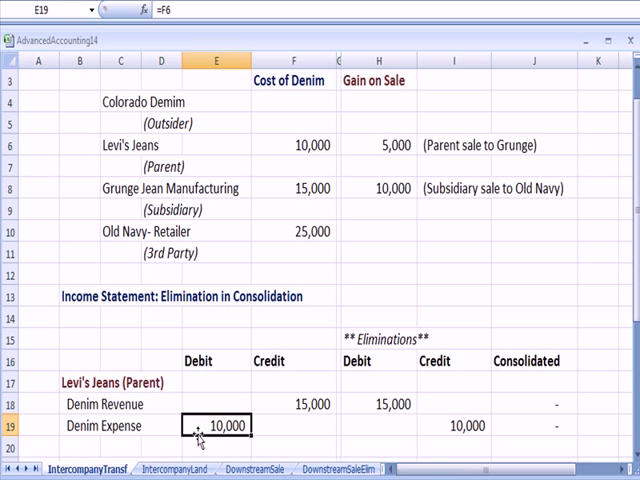
click(294, 144)
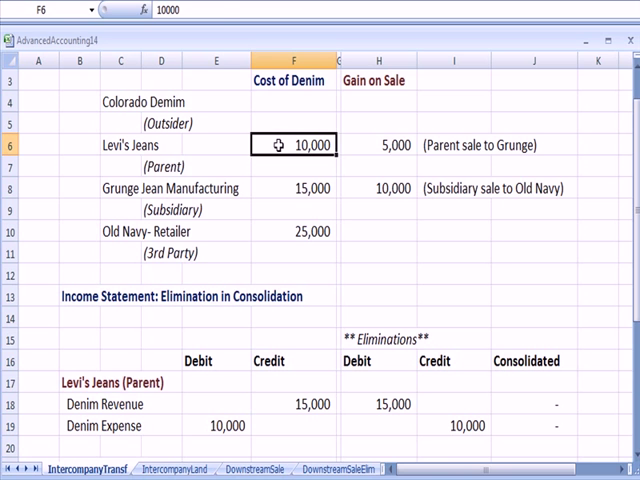
click(120, 102)
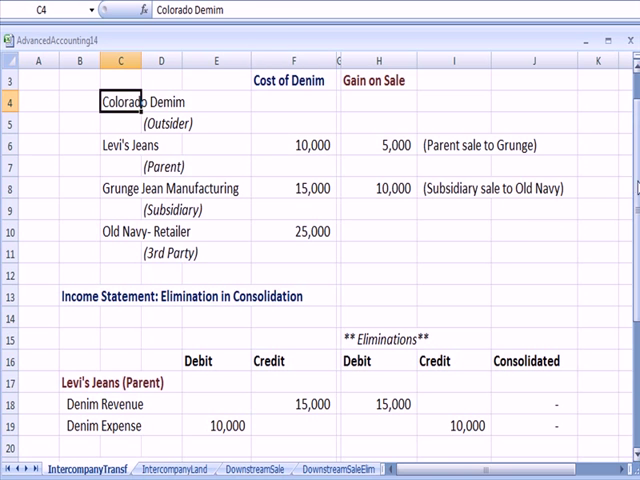
scroll(down, 3)
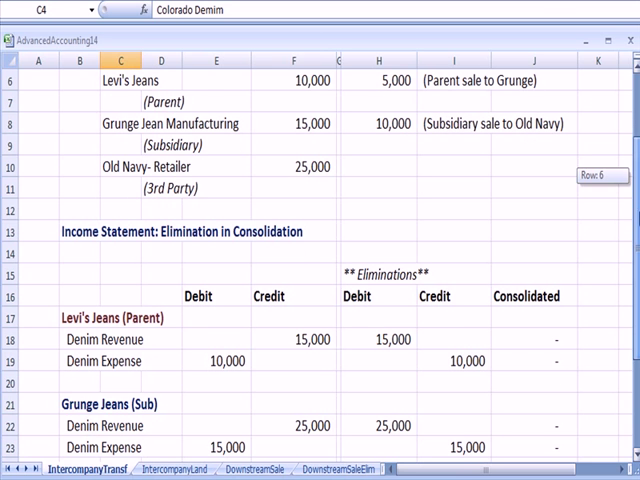
Step: Review the Grunge Jeans (Sub) entries: Denim Revenue, Denim Expense and the 15,000 amount
click(78, 404)
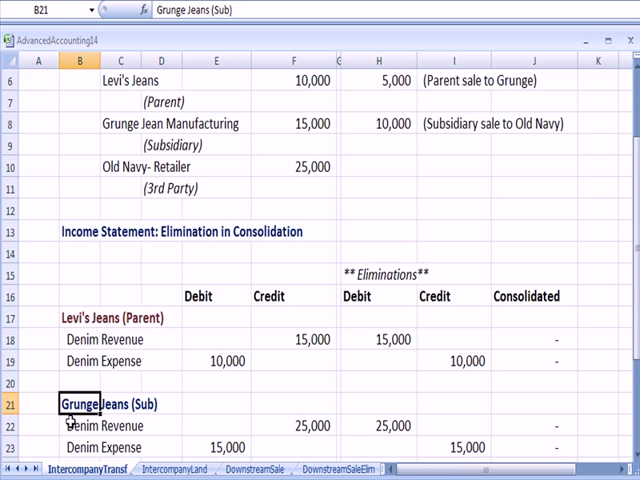
click(80, 424)
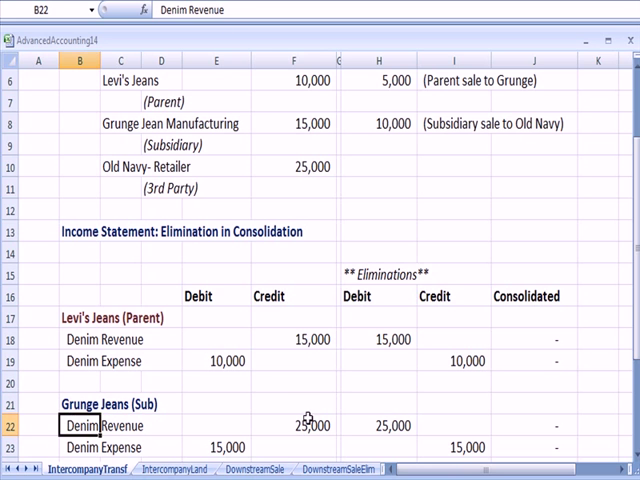
click(118, 168)
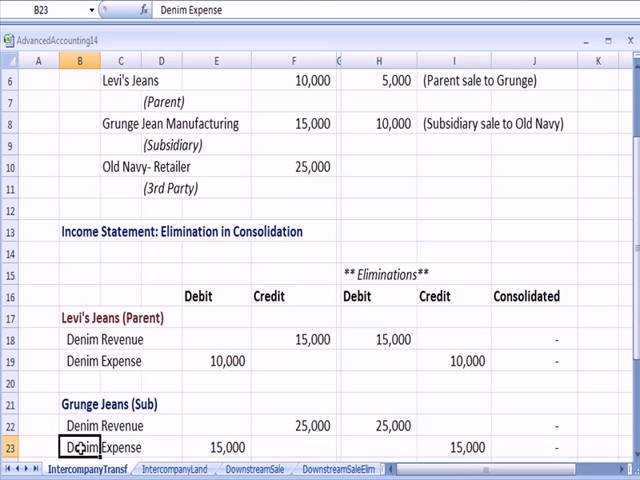
mouse_move(364, 124)
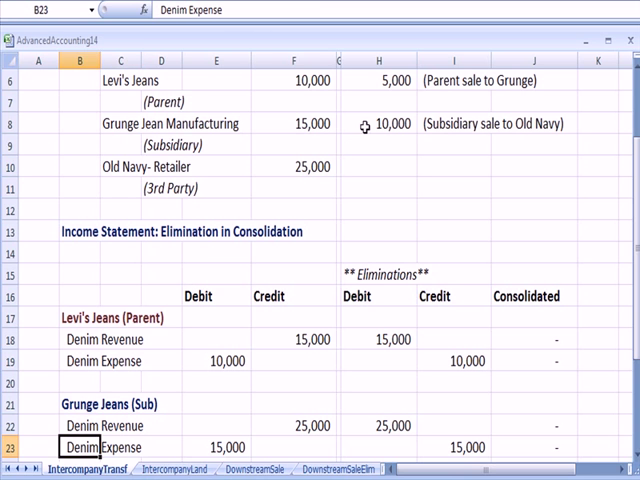
click(380, 122)
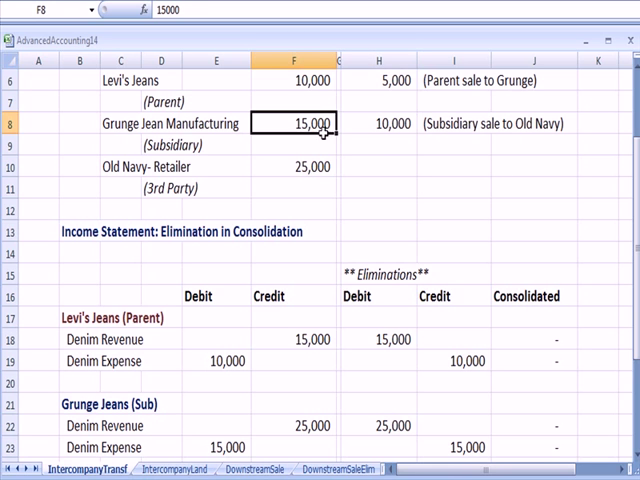
scroll(down, 3)
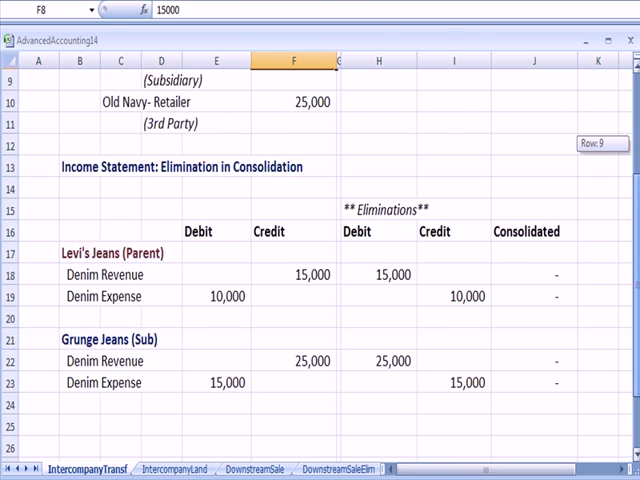
Step: Inspect the elimination income statement formulas for parent and subsidiary Denim Revenue and Expense
click(78, 144)
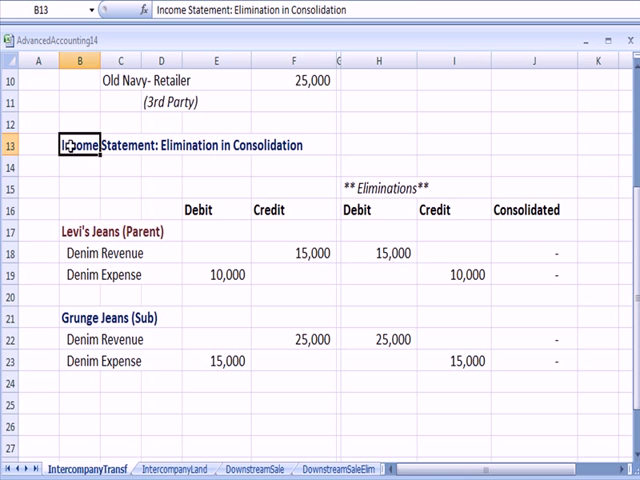
click(372, 252)
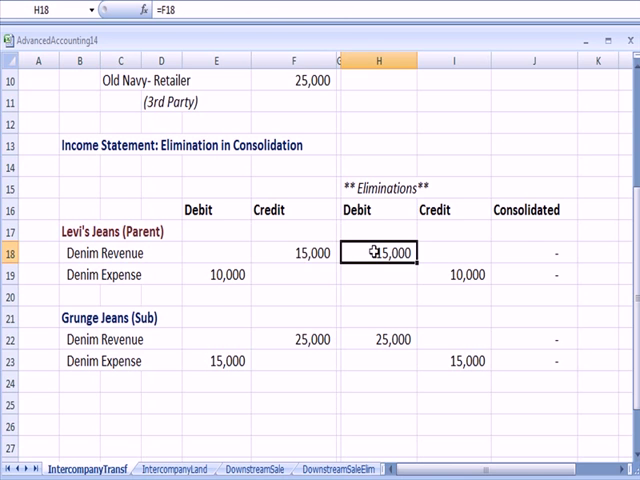
click(532, 252)
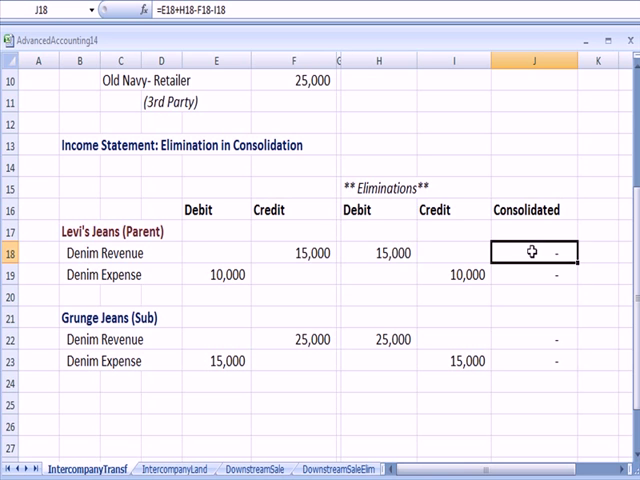
click(216, 274)
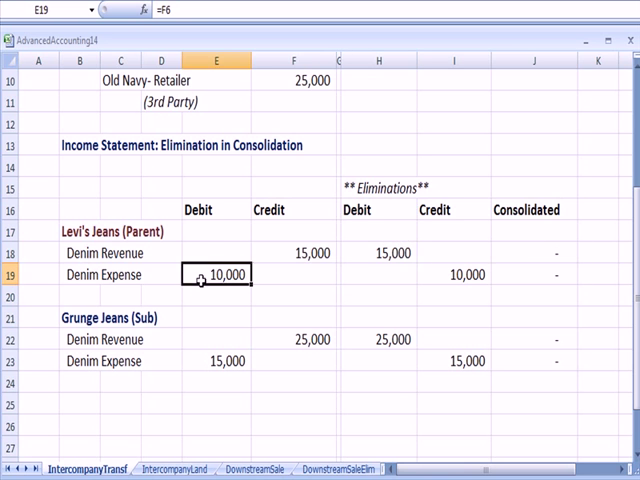
click(534, 272)
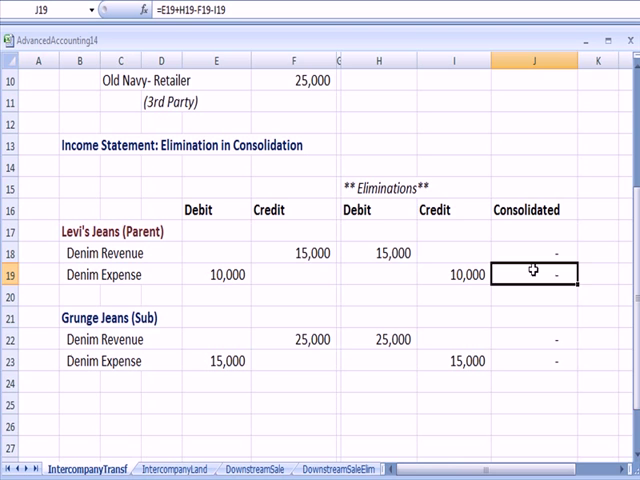
click(388, 340)
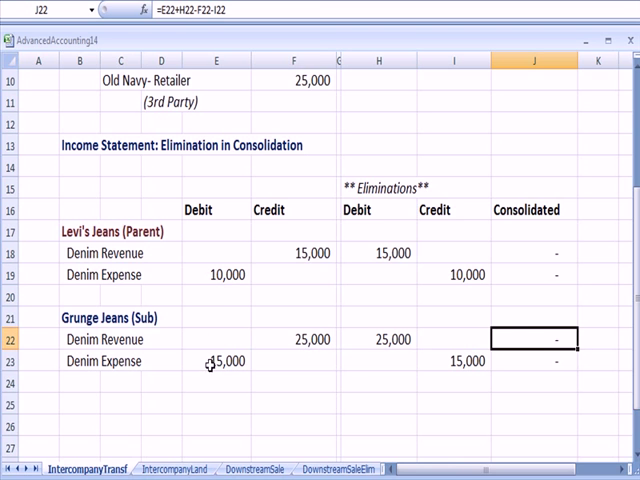
click(376, 338)
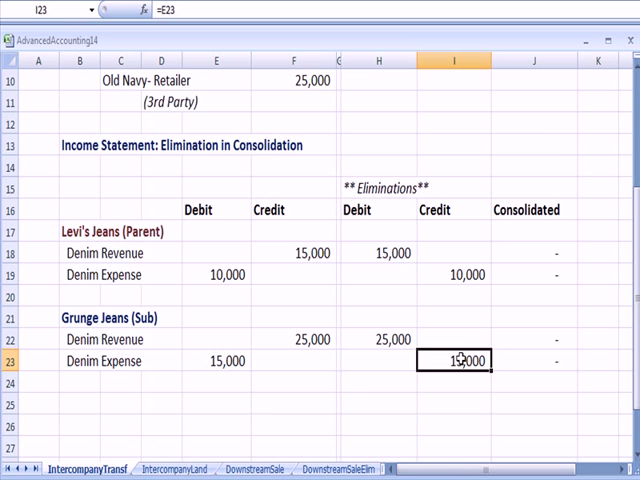
click(530, 360)
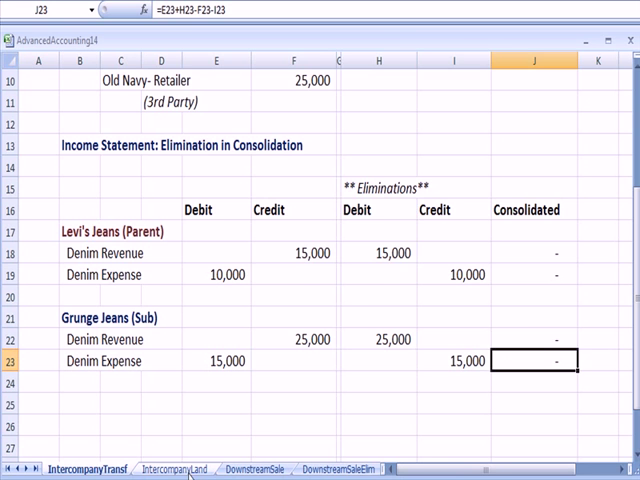
Step: Move to the land sheet and review Hollywood Jeans (Subsidiary), Gain on Sale, the sale note and Levi's 20,000 land cost
click(176, 468)
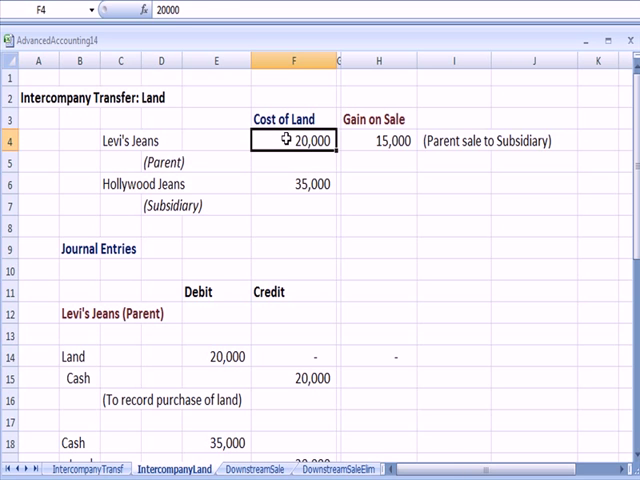
click(124, 184)
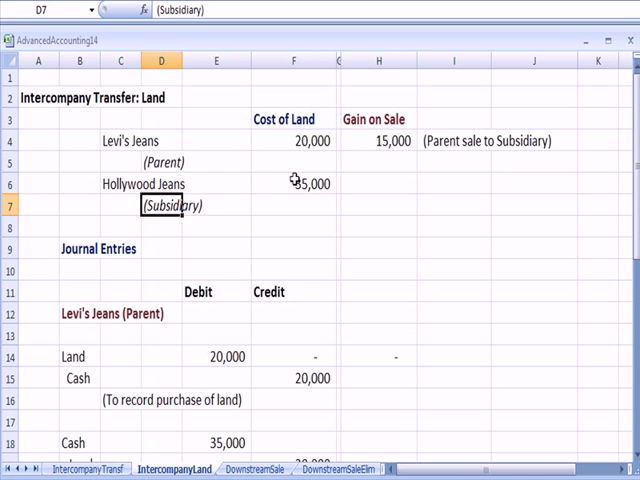
click(290, 184)
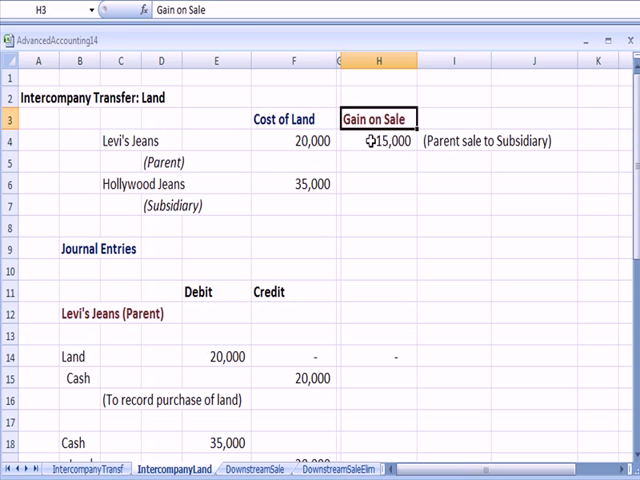
click(460, 140)
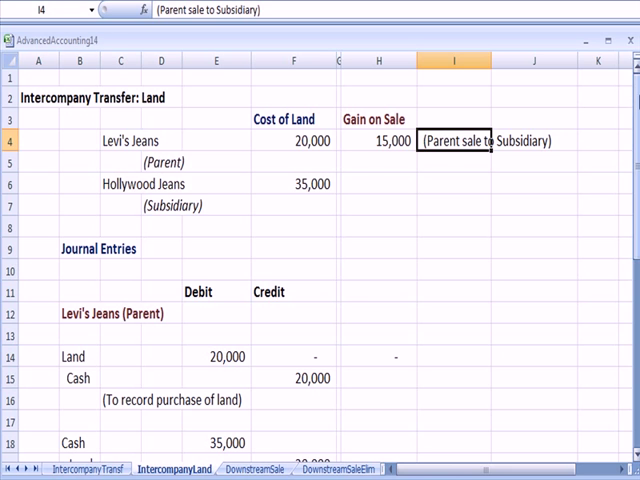
click(76, 312)
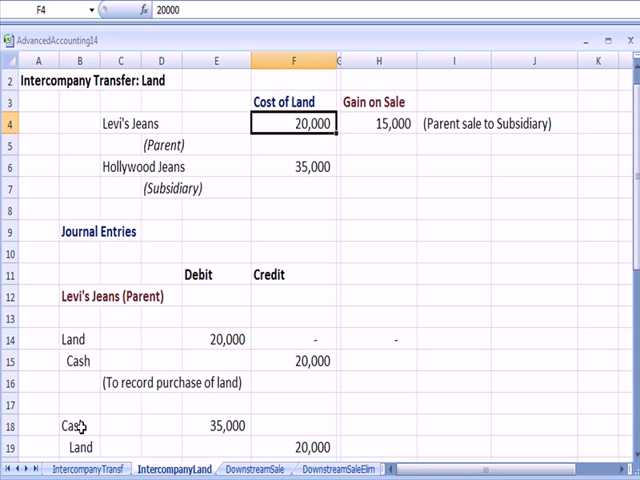
click(78, 424)
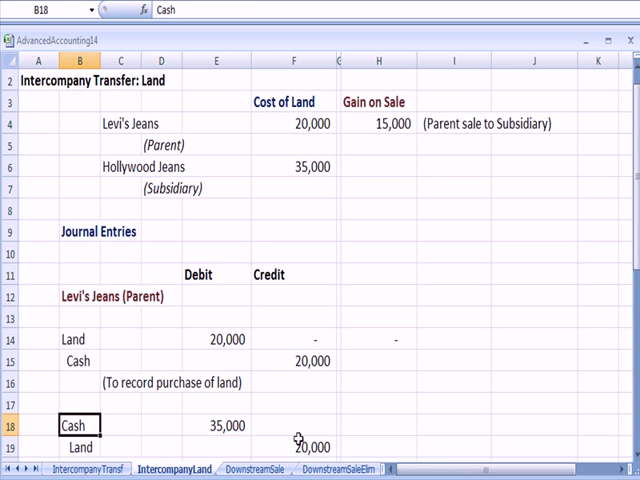
text(35)
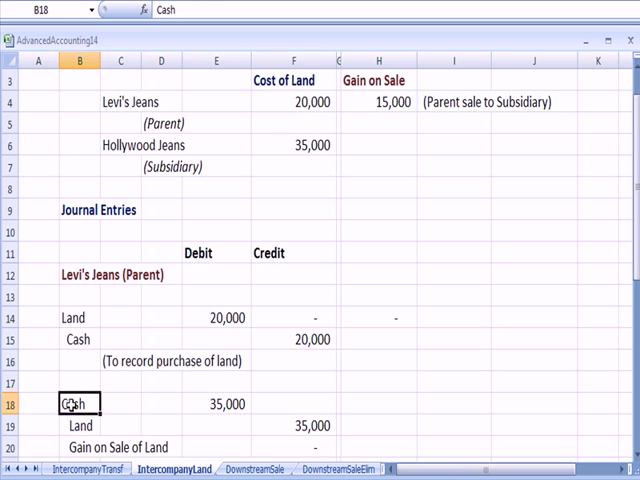
click(212, 404)
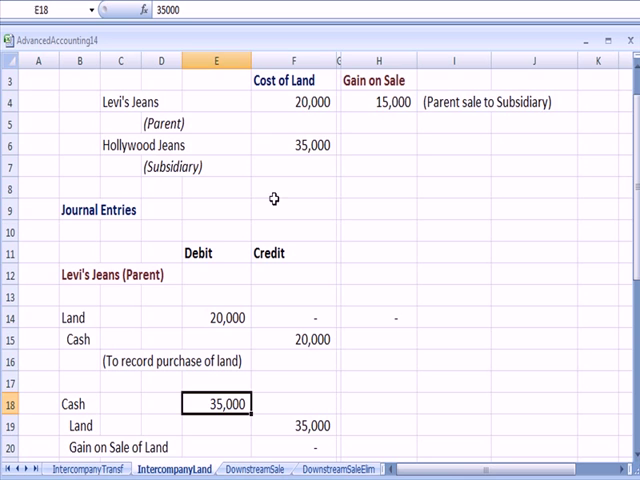
click(304, 144)
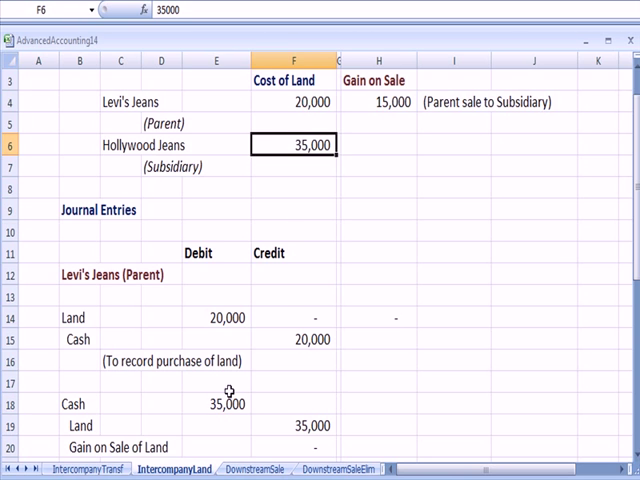
click(296, 424)
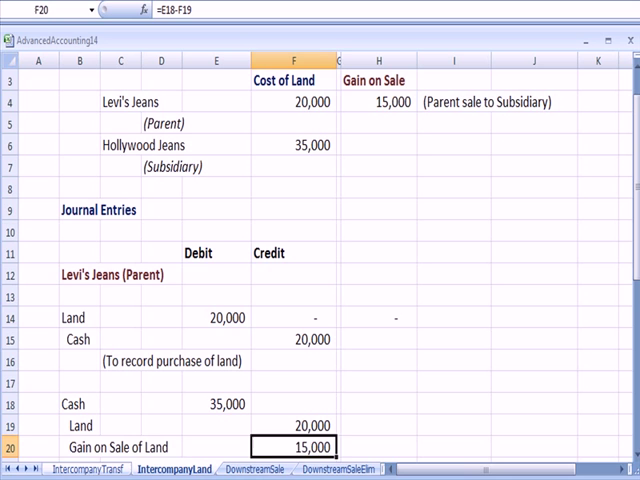
click(96, 448)
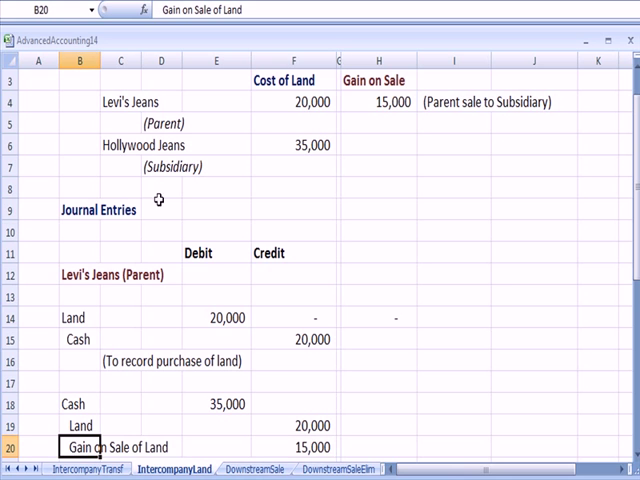
click(296, 100)
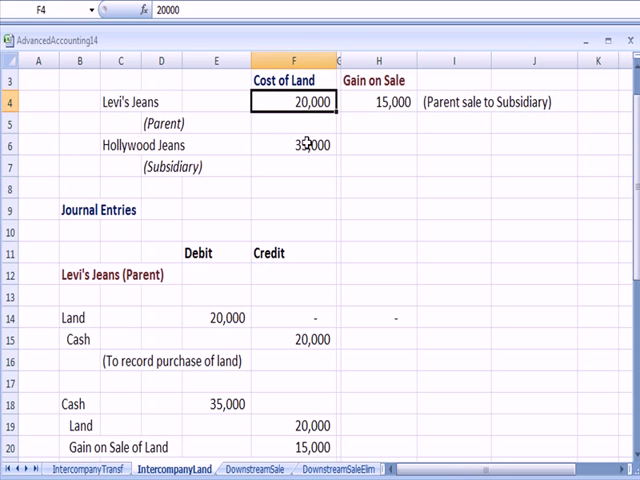
click(292, 144)
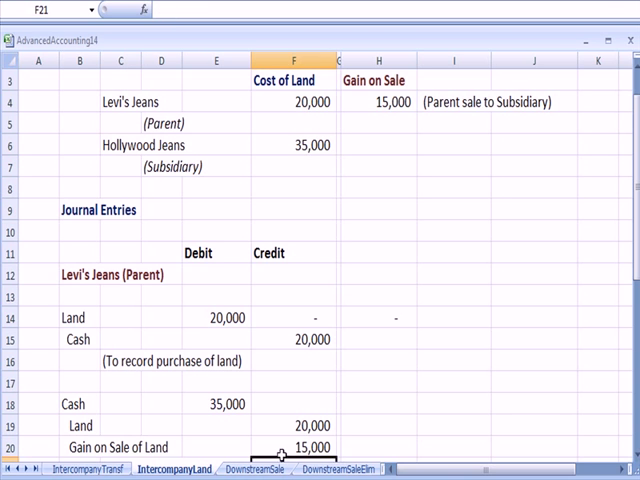
click(310, 446)
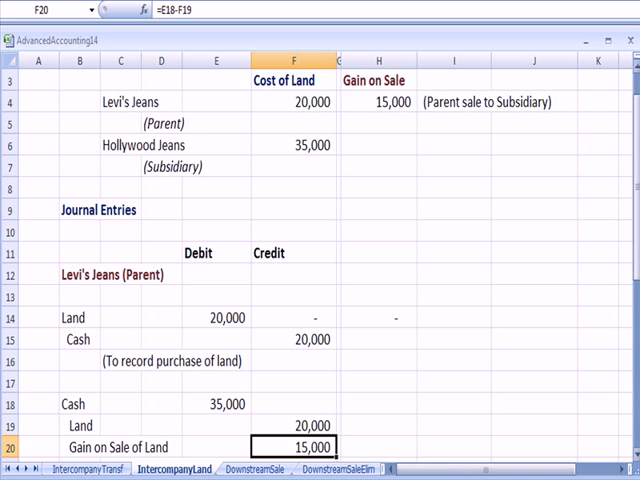
scroll(down, 3)
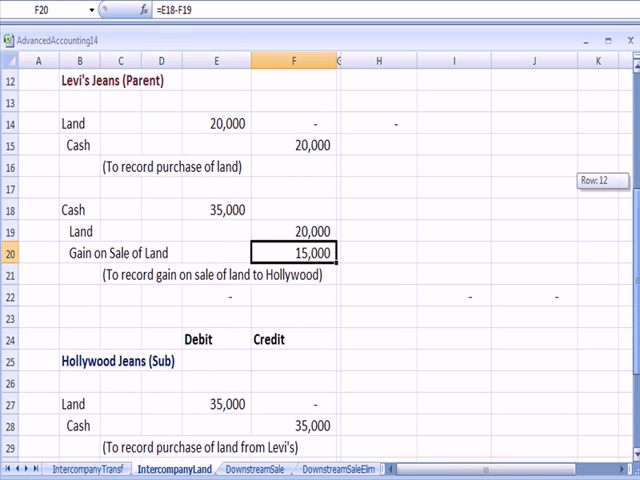
click(104, 274)
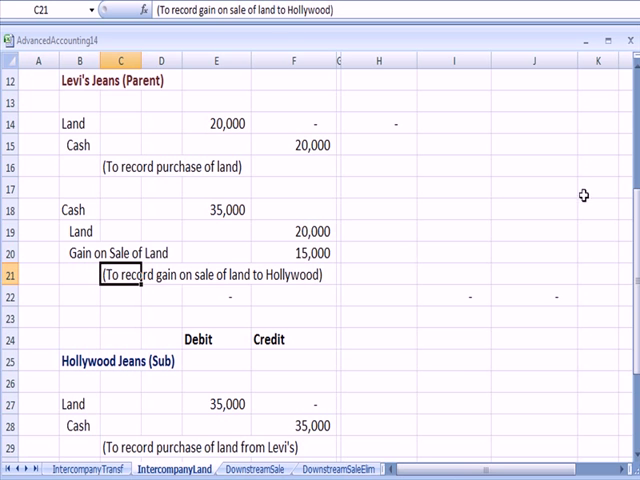
scroll(down, 3)
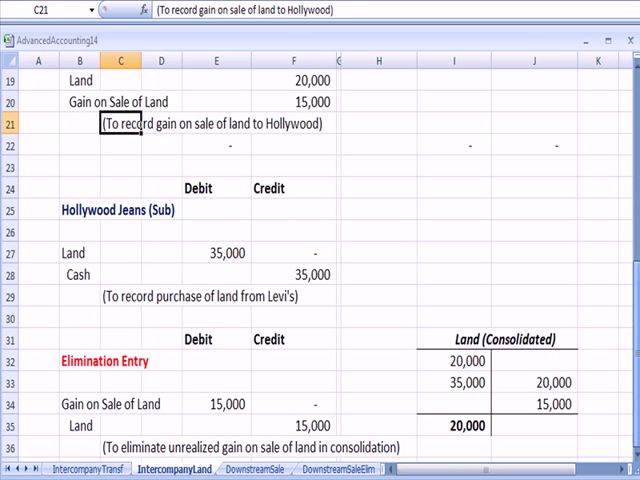
click(224, 252)
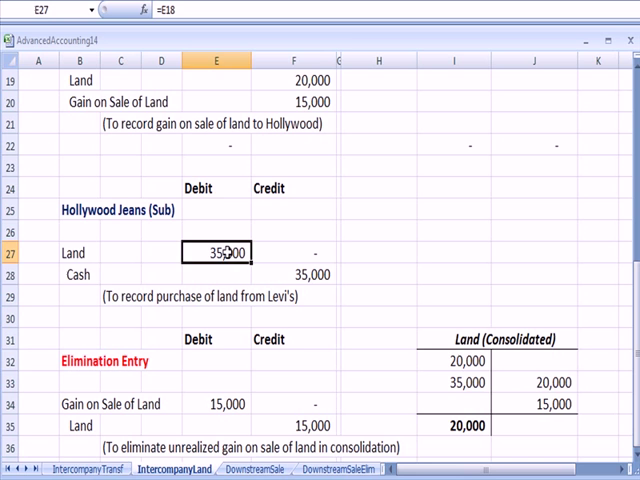
click(78, 274)
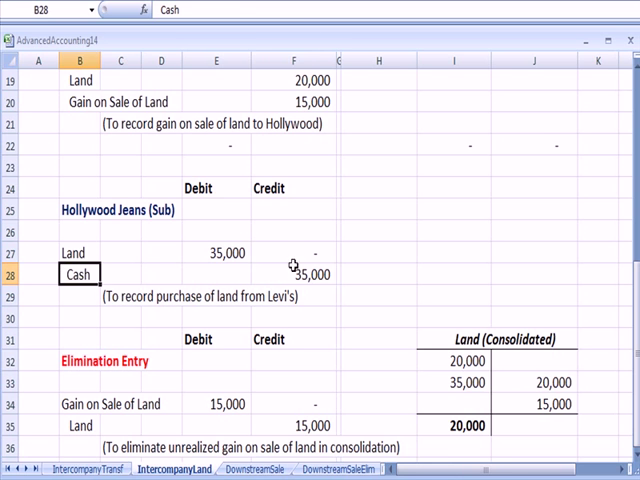
click(296, 272)
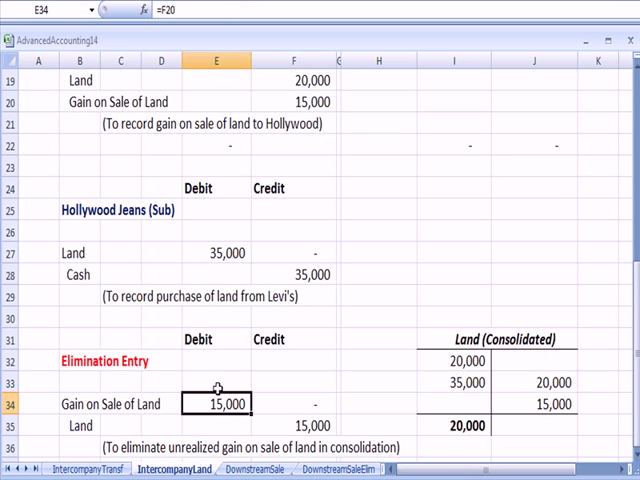
click(304, 100)
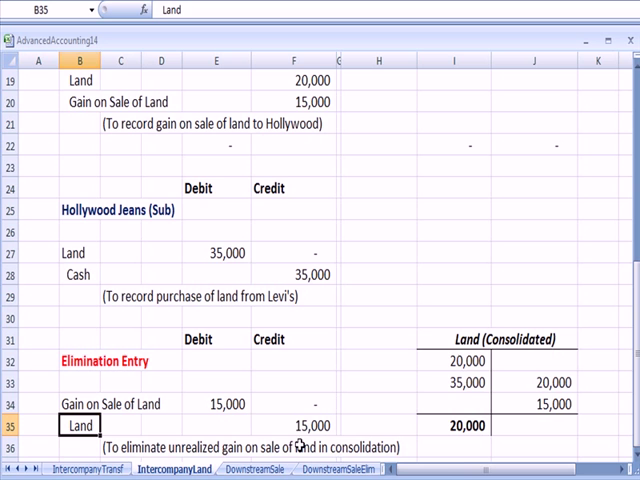
click(296, 424)
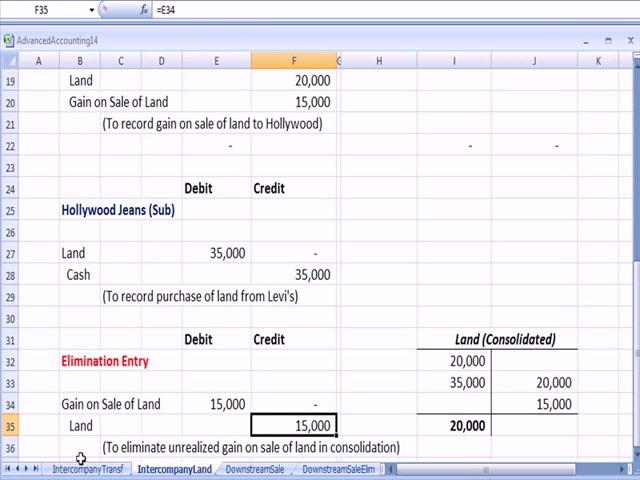
click(454, 340)
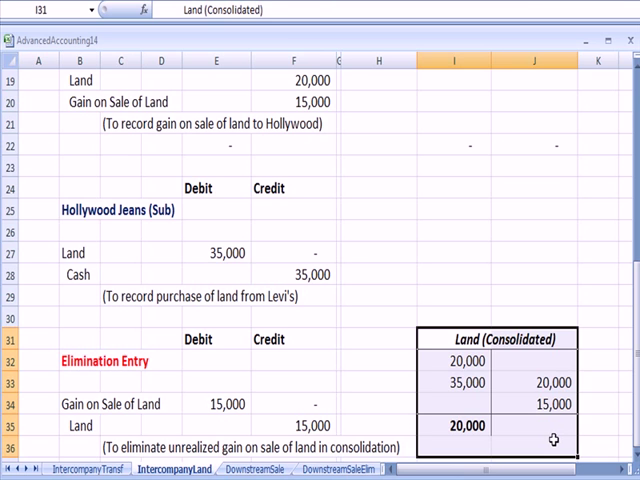
mouse_move(552, 360)
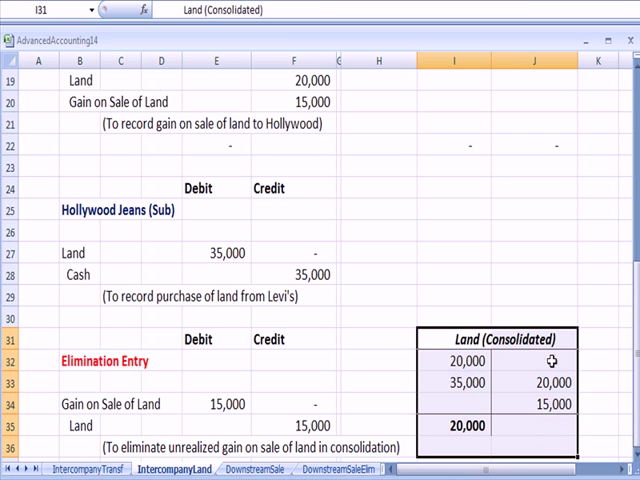
click(544, 146)
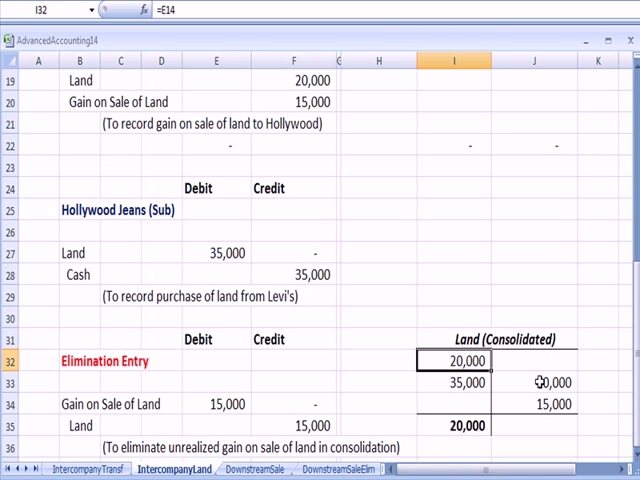
click(536, 382)
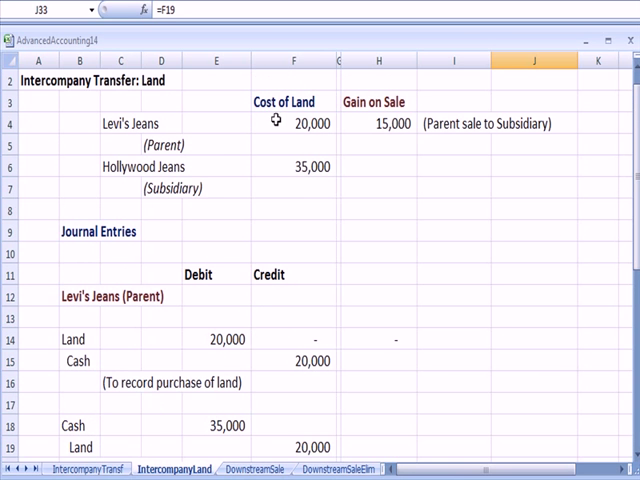
click(218, 340)
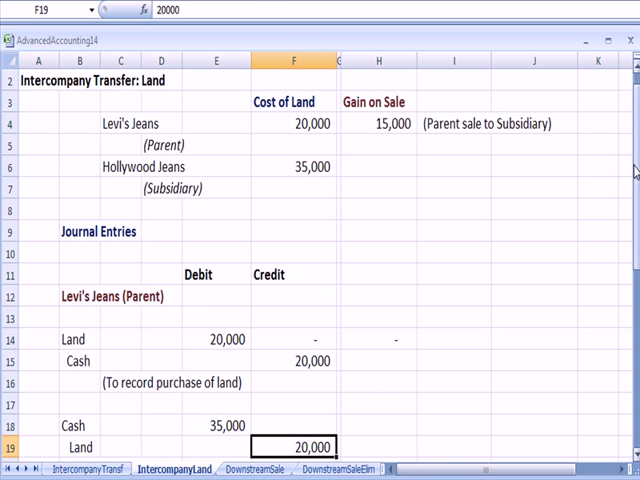
scroll(down, 3)
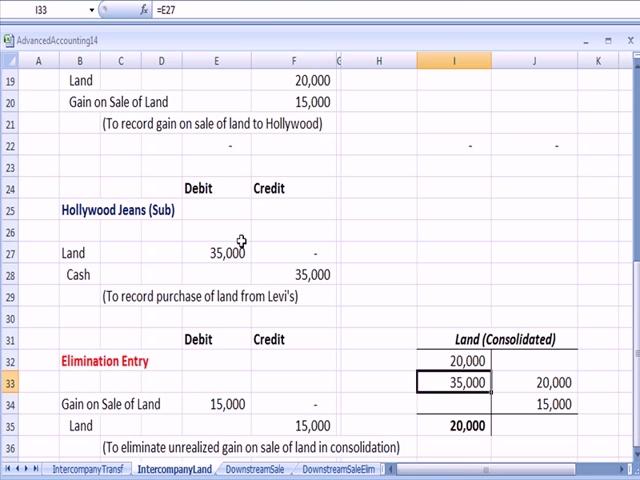
click(218, 252)
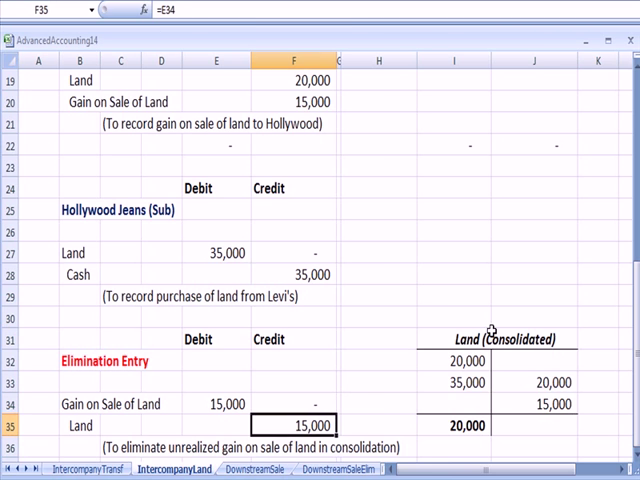
click(520, 340)
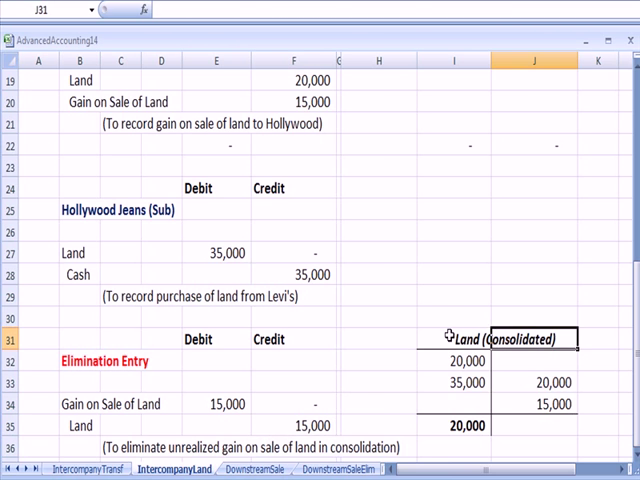
click(456, 338)
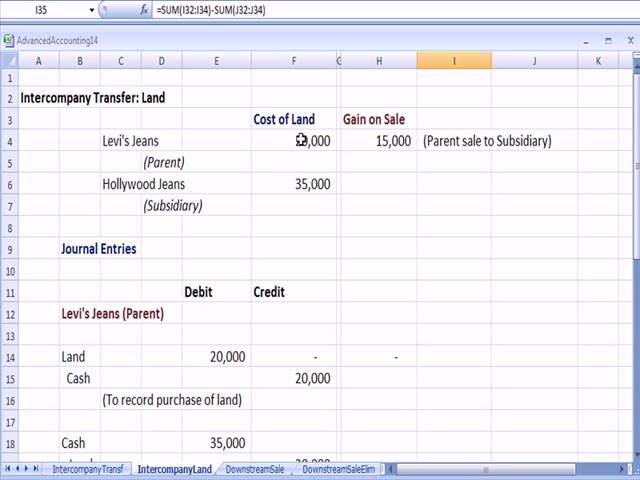
Step: Scroll down and back up to view the Downstream Sale worksheet
scroll(down, 3)
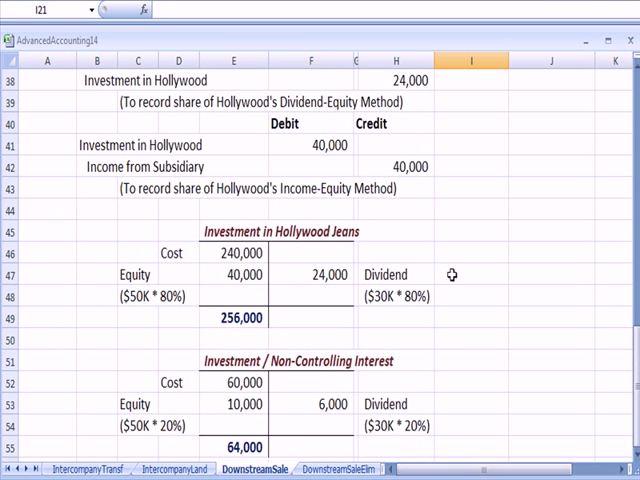
scroll(up, 3)
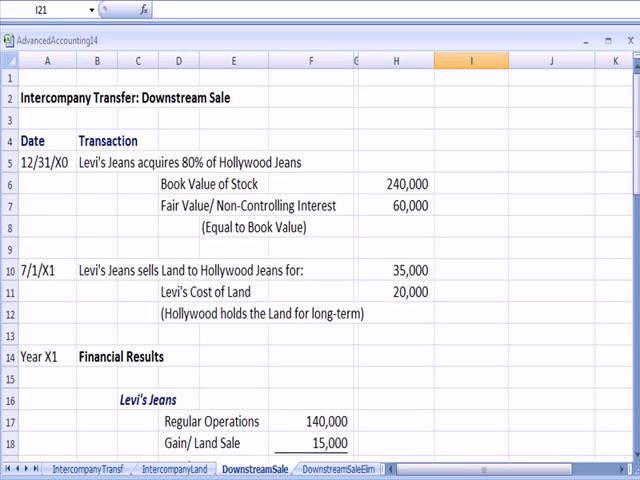
Step: Review the Downstream Sale title, the 80% acquisition of Hollywood Jeans and the 240,000 book value of stock
click(44, 96)
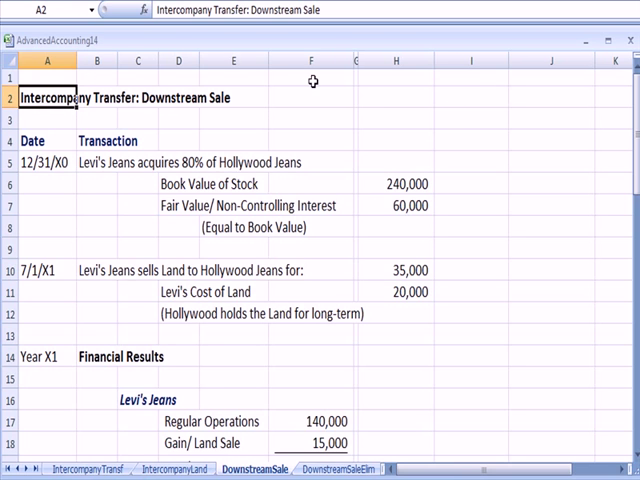
click(42, 206)
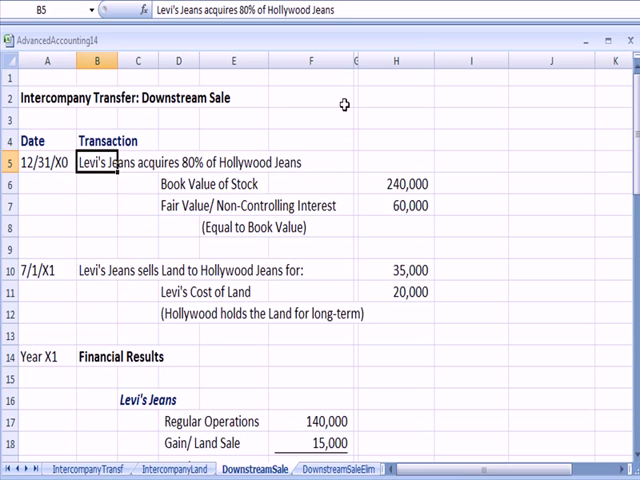
click(178, 184)
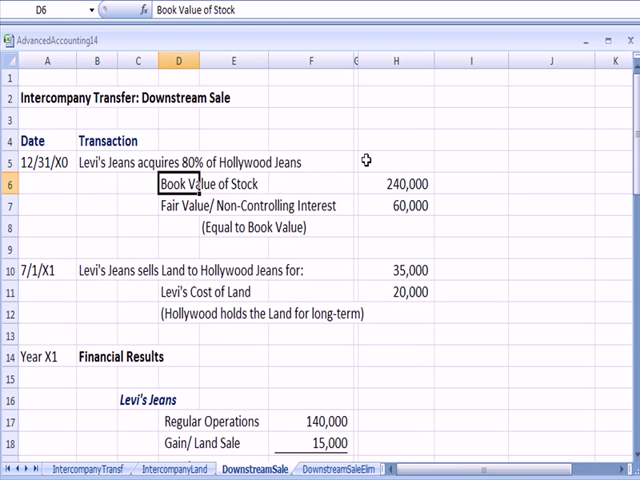
click(398, 184)
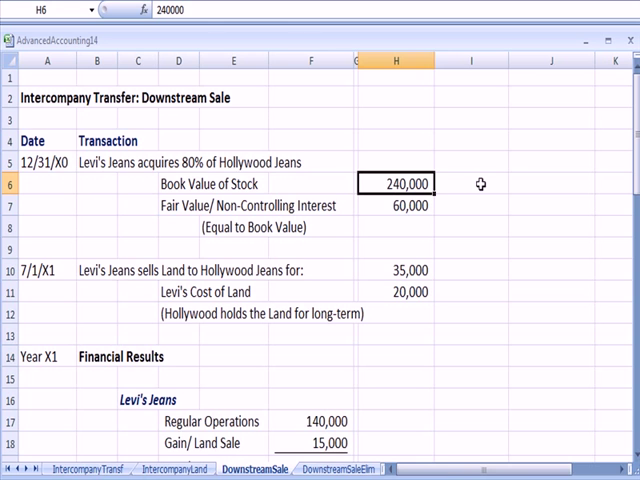
mouse_move(170, 208)
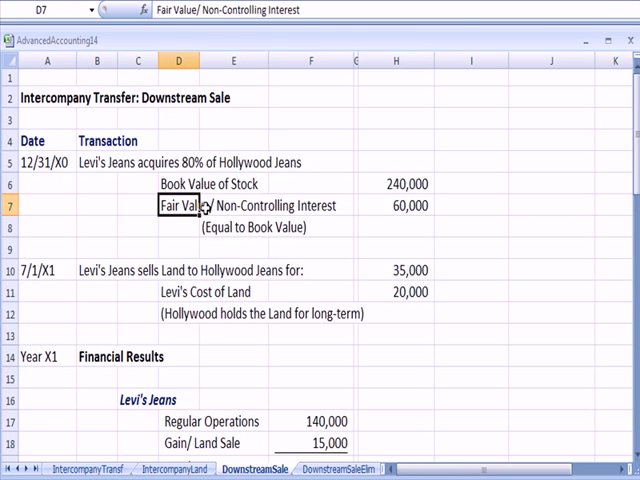
Step: Enter the note (205 remaining) beside the 60,000 non-controlling interest fair value
text((2)
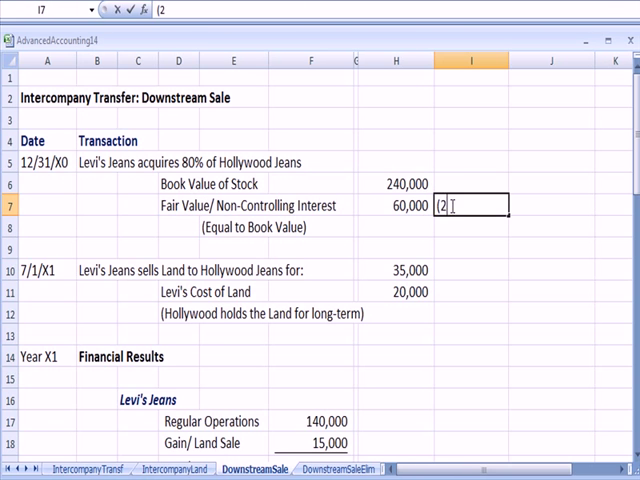
text(05 rem)
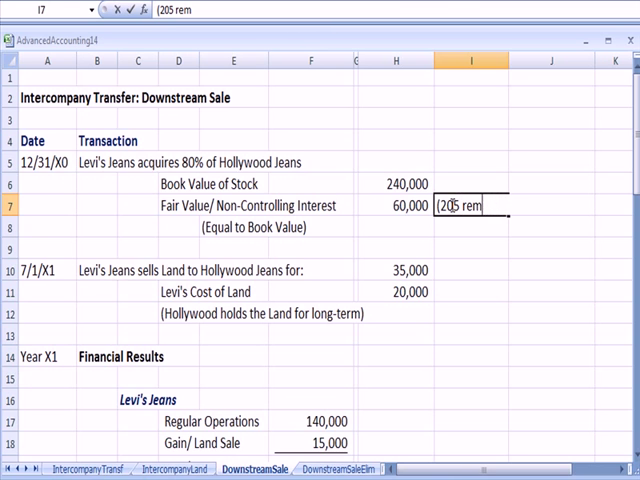
text(aining)
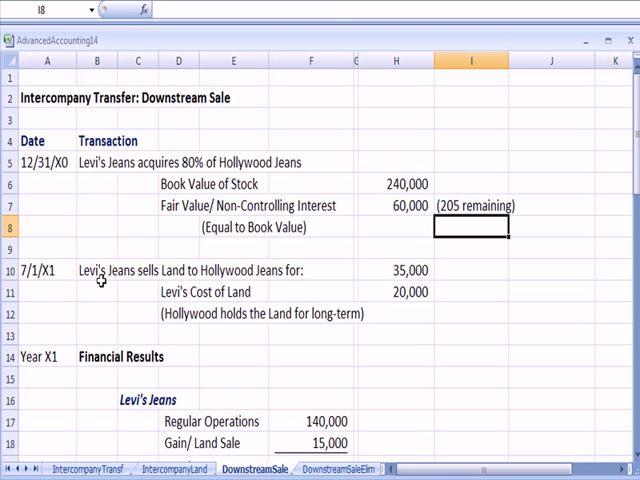
click(396, 268)
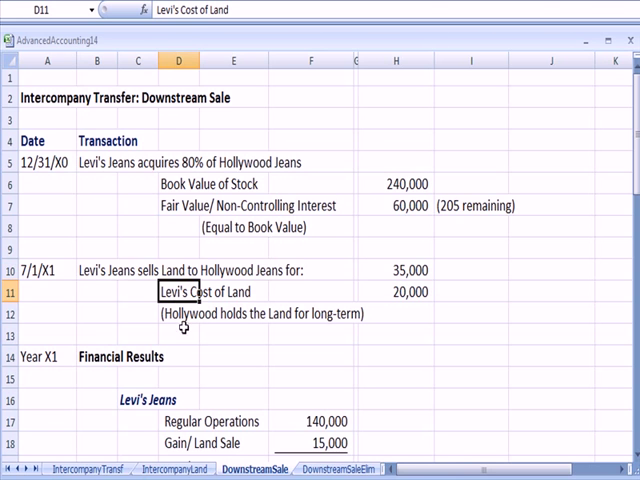
click(178, 312)
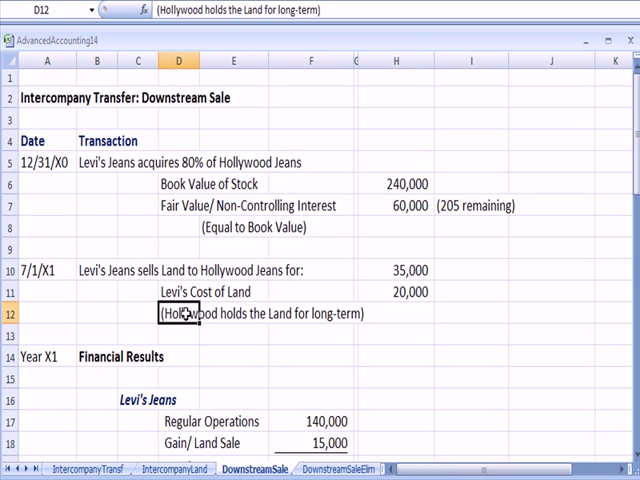
click(94, 162)
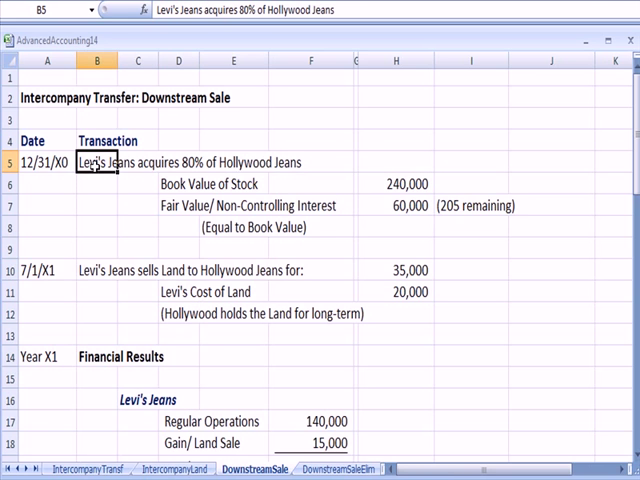
click(96, 272)
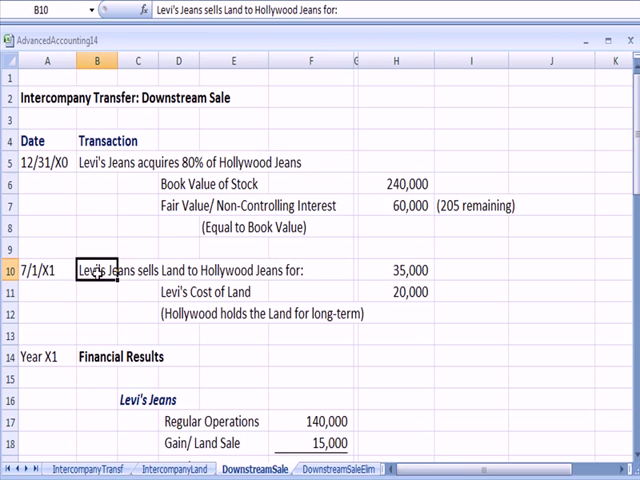
mouse_move(400, 308)
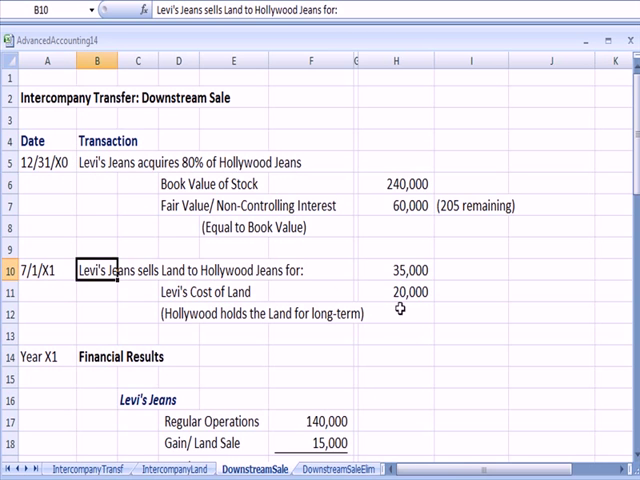
click(404, 270)
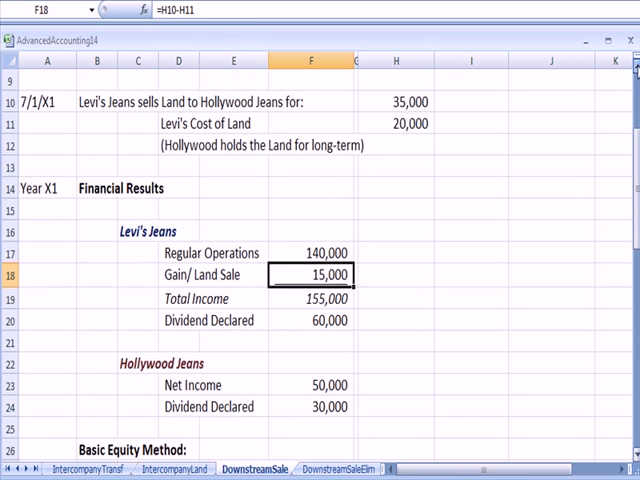
double_click(310, 274)
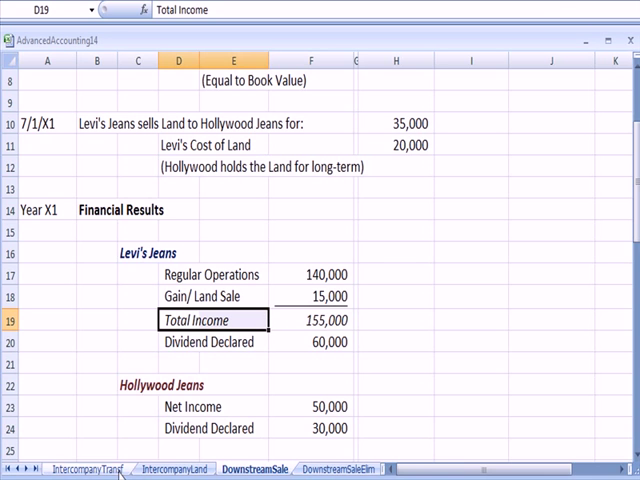
click(196, 406)
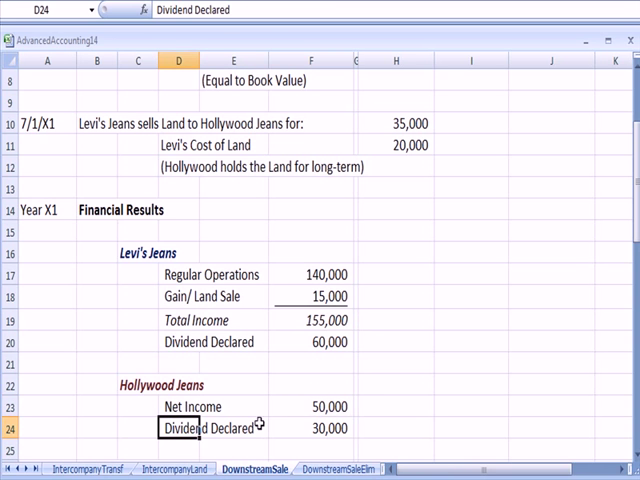
click(312, 428)
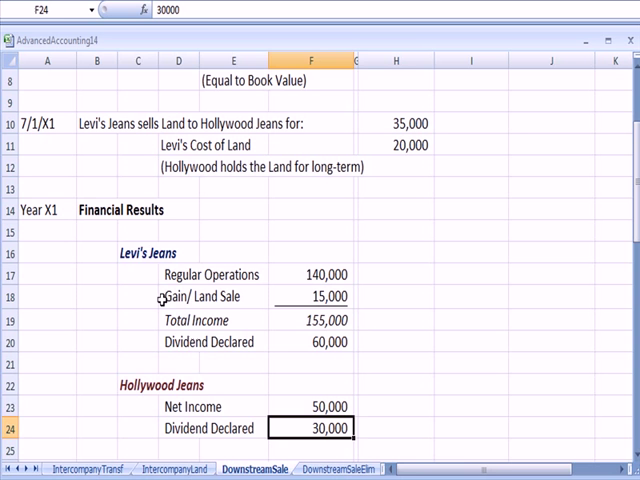
click(180, 340)
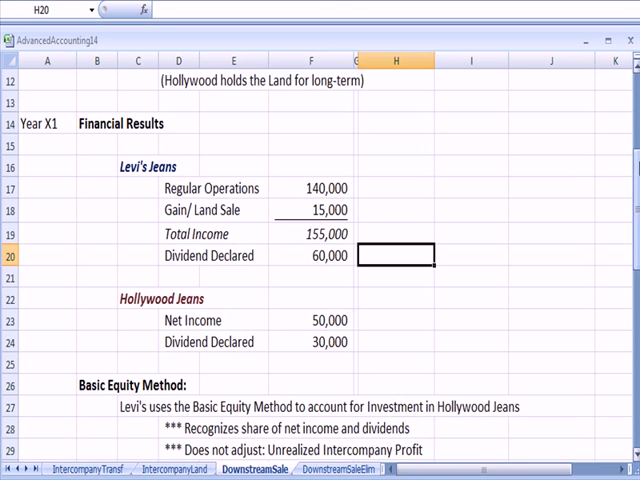
scroll(down, 3)
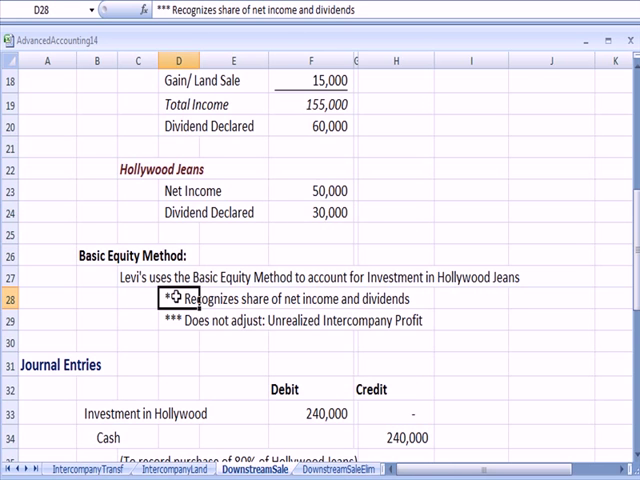
click(178, 320)
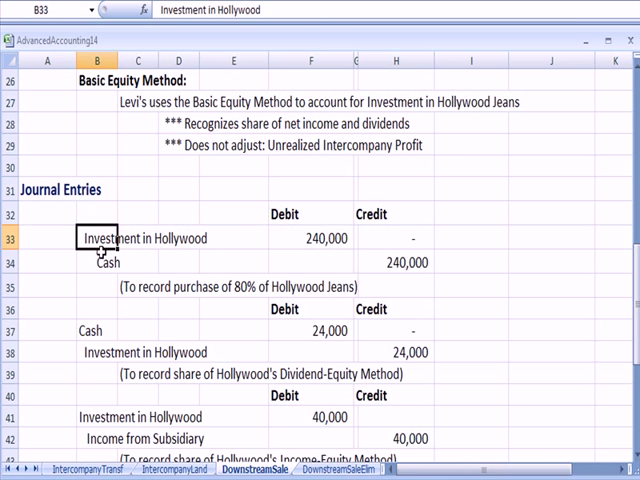
click(398, 262)
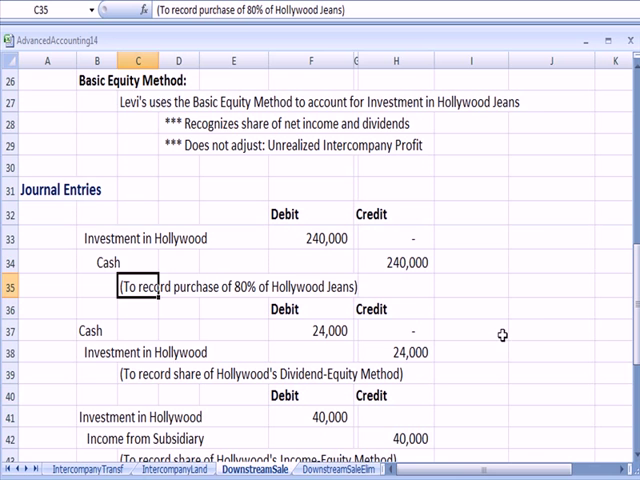
mouse_move(144, 330)
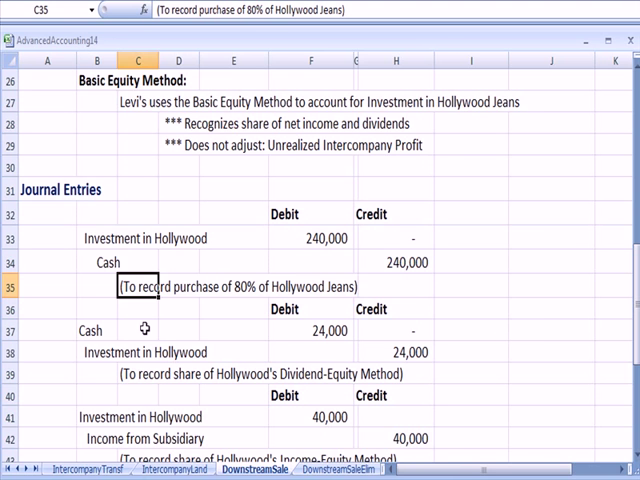
click(310, 330)
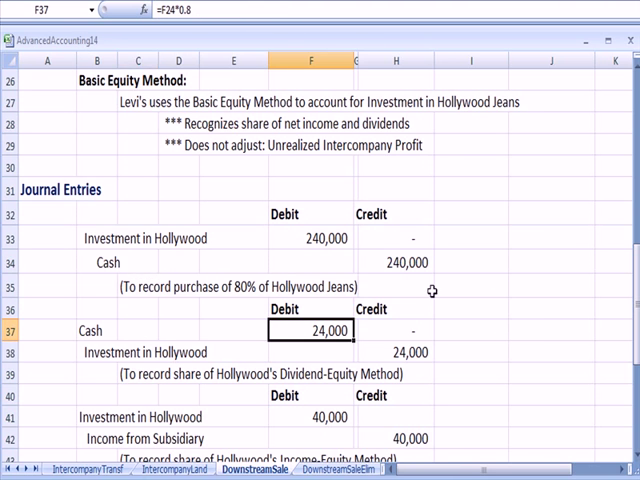
double_click(310, 330)
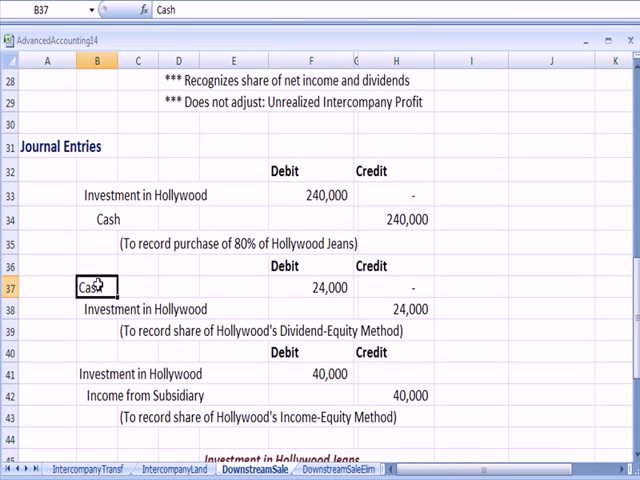
click(316, 288)
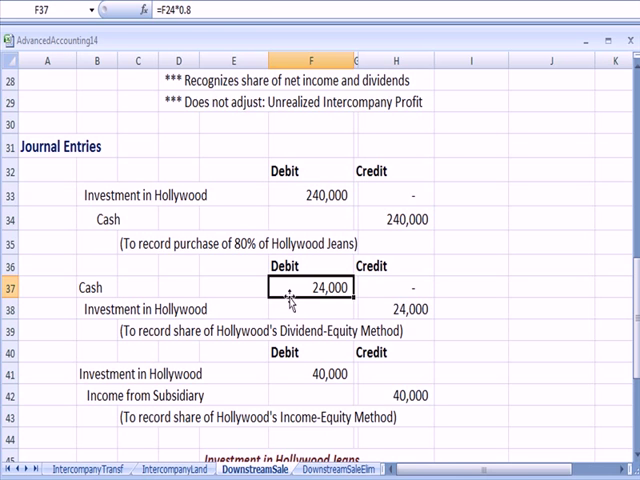
click(96, 308)
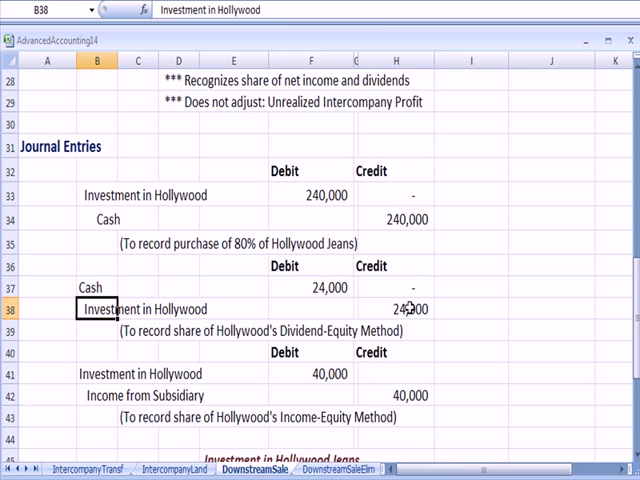
click(140, 330)
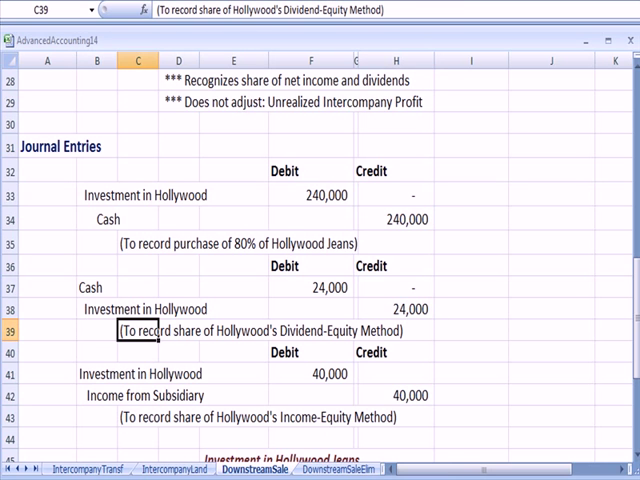
mouse_move(216, 416)
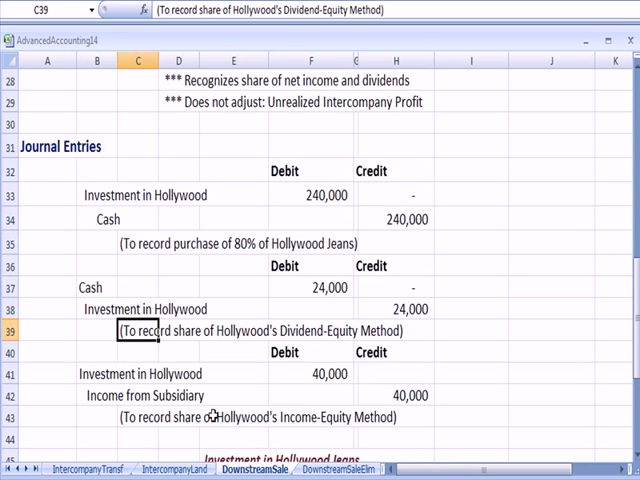